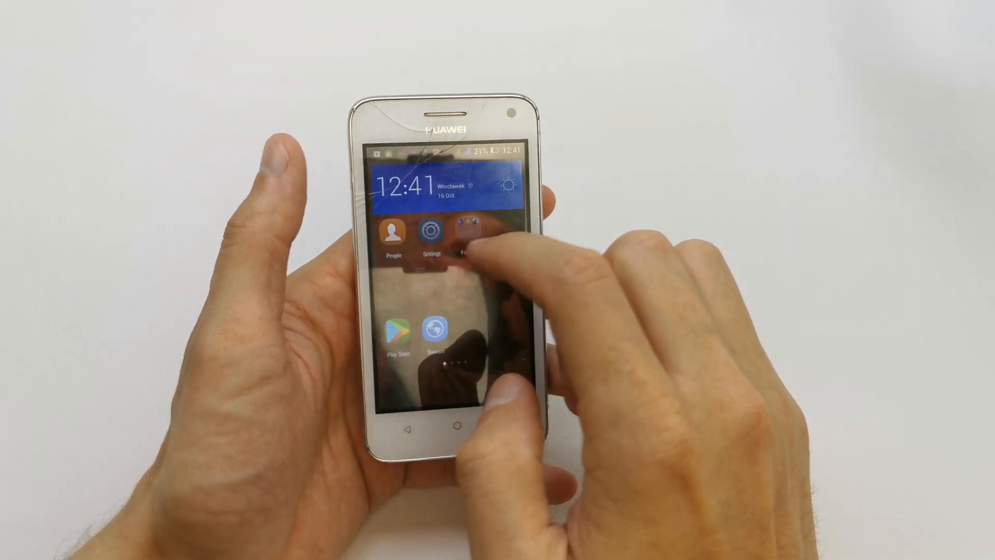
Launch the Settings app to reach the full settings list with the Sound entry
left_click(429, 236)
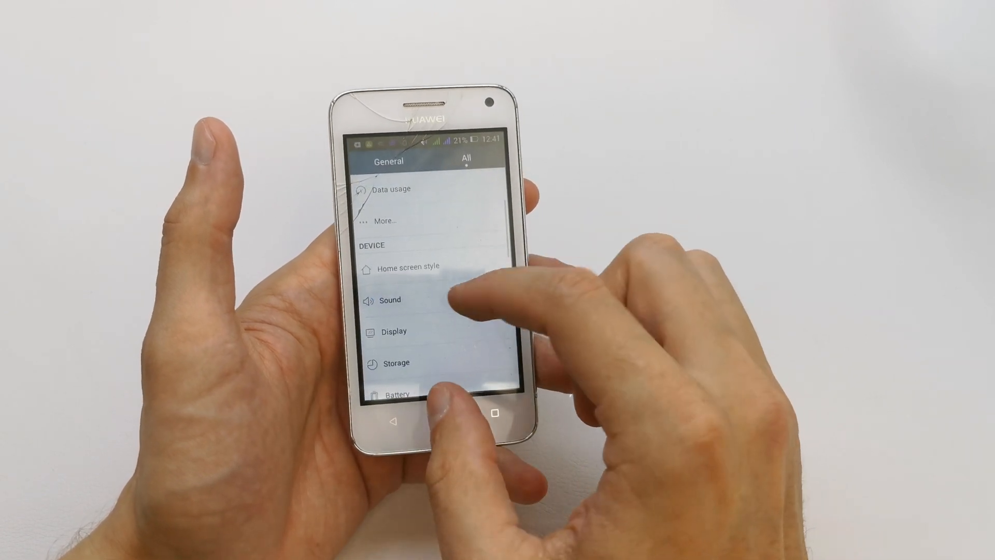
Enter the Sound settings and bring the Incoming calls and Notifications options into view
left_click(390, 299)
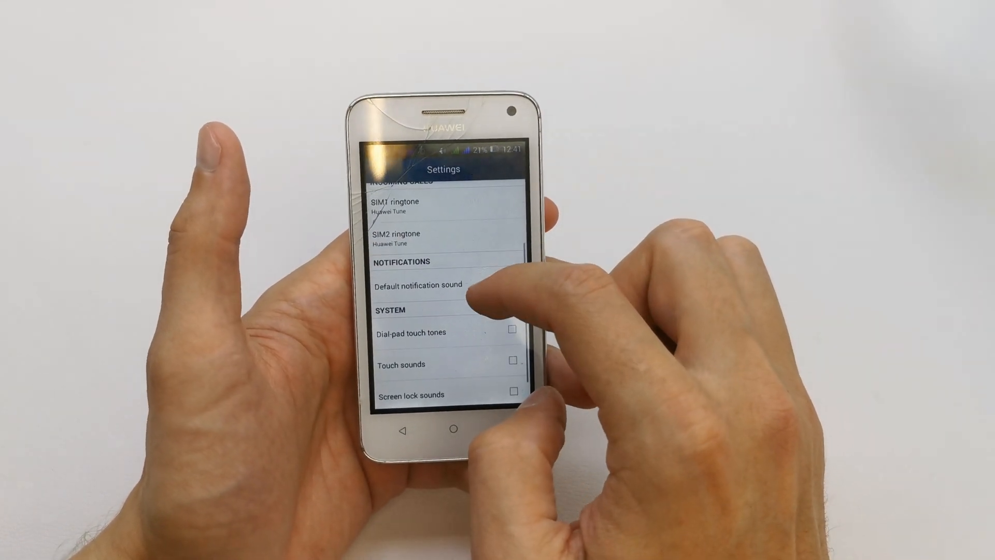
scroll("down", 3)
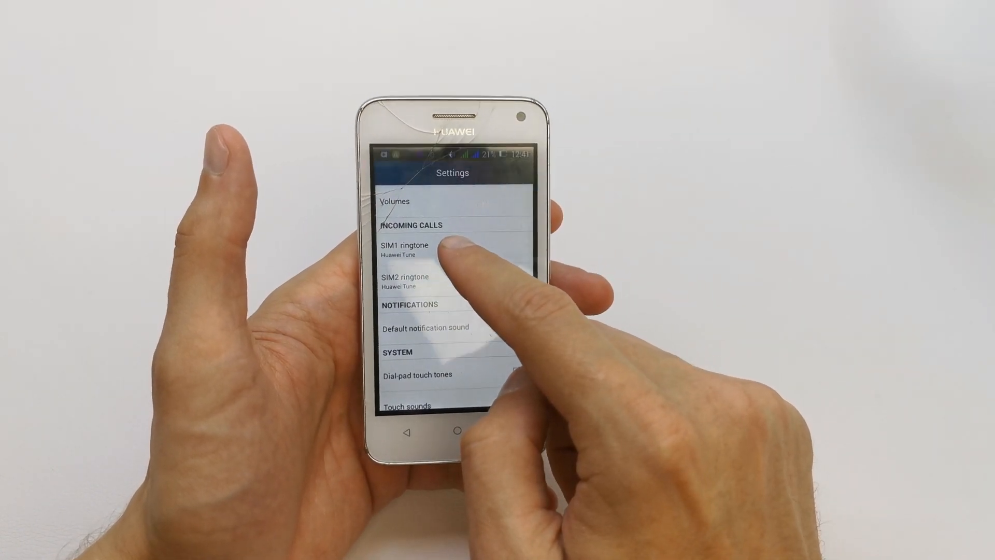
Set the SIM1 ringtone to Little Ditty and the SIM2 ringtone to Mystic Harp
left_click(403, 249)
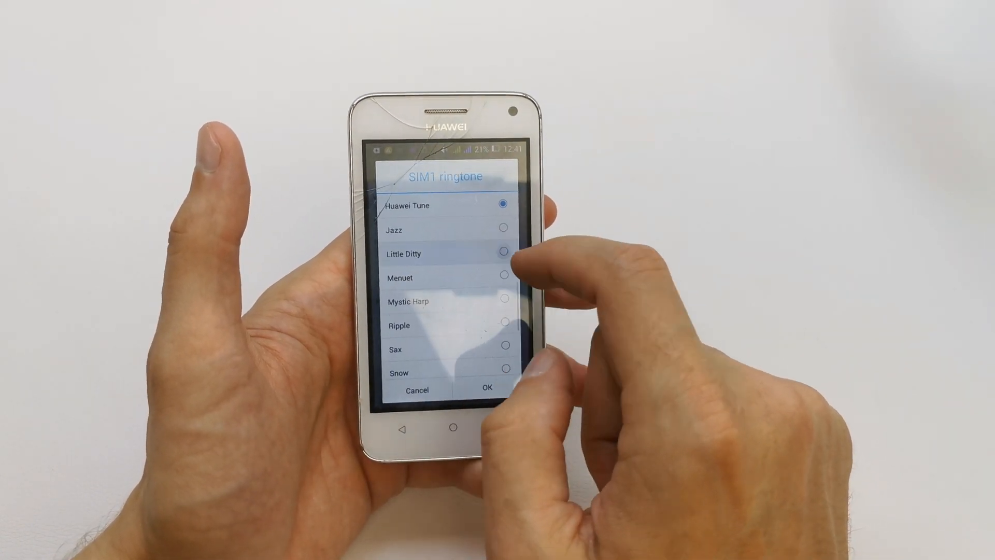
left_click(486, 390)
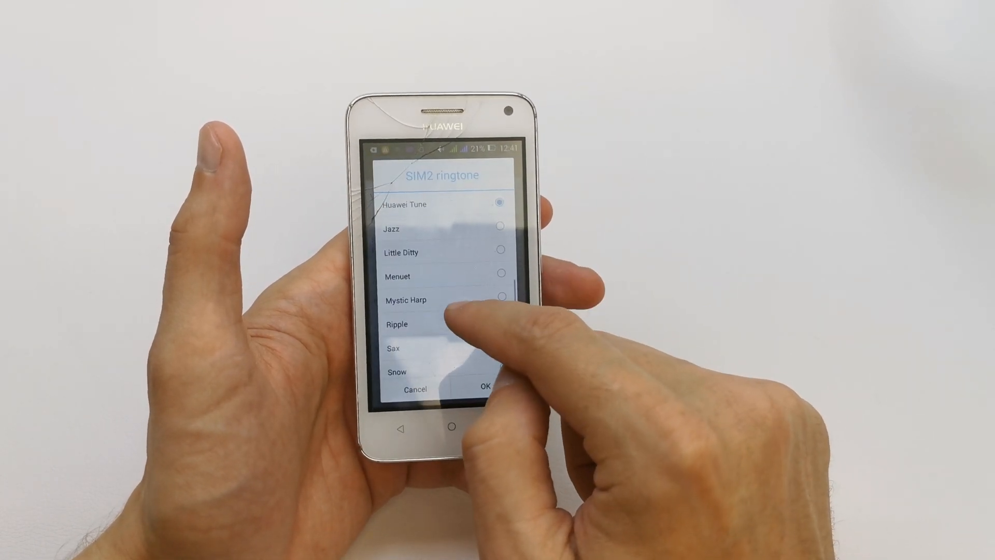
left_click(485, 387)
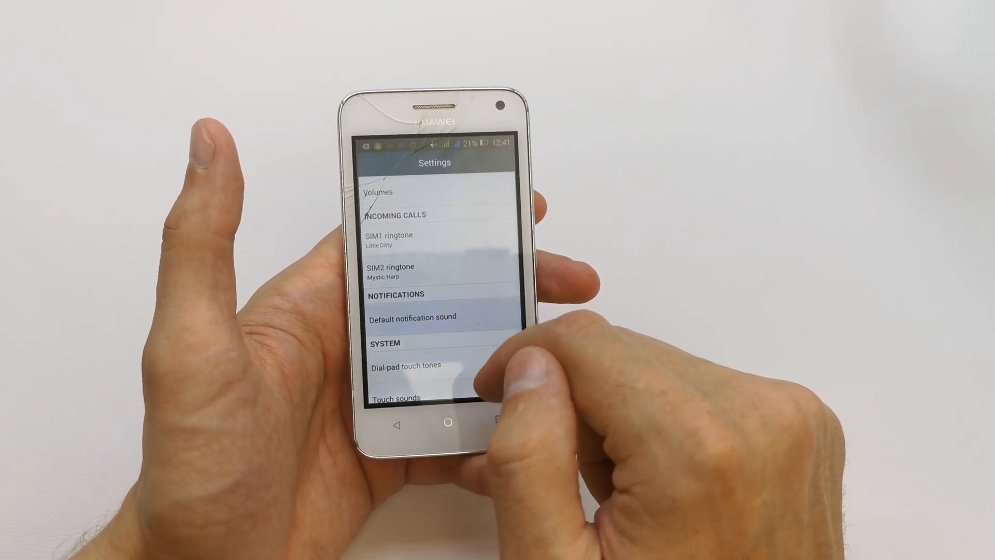
Confirm Crystal Drop as the default notification sound
left_click(412, 317)
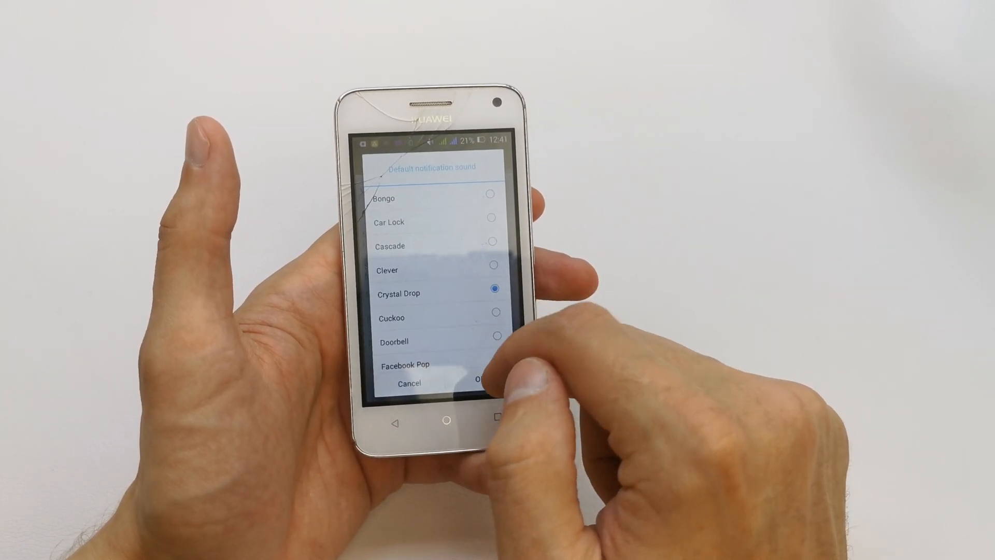
left_click(410, 383)
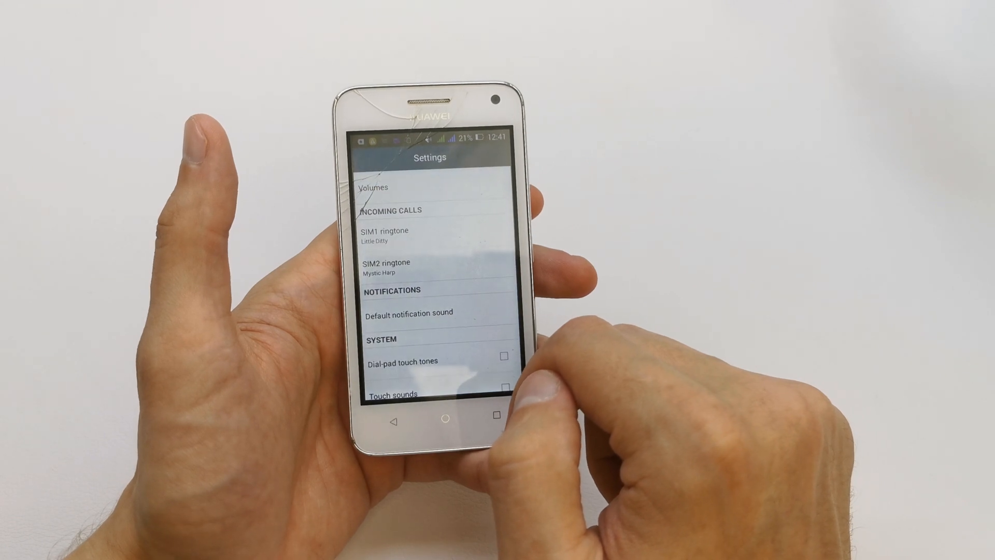